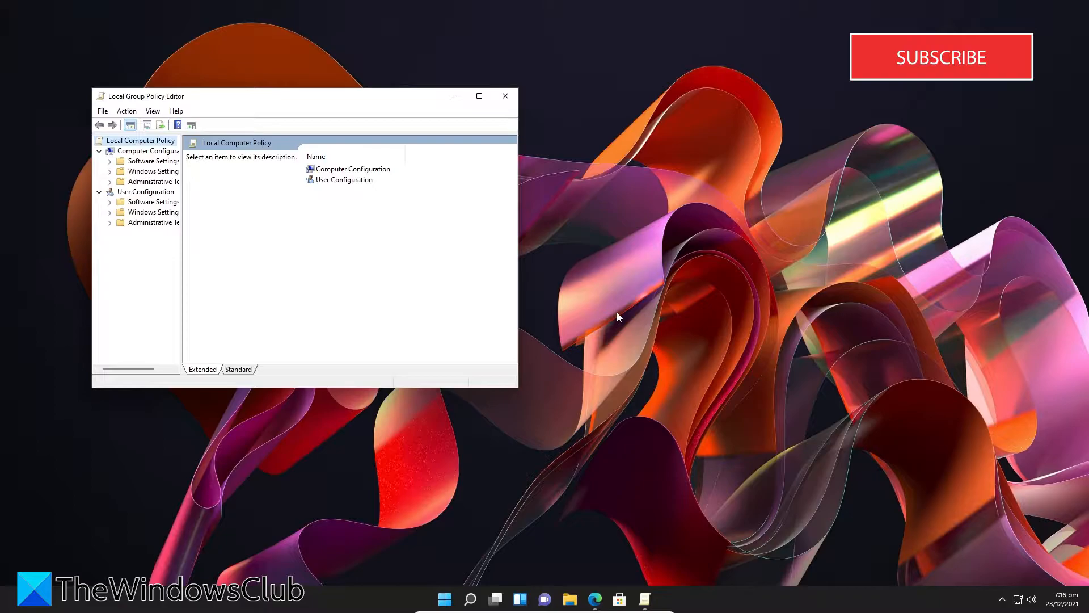
mouse_move(150, 181)
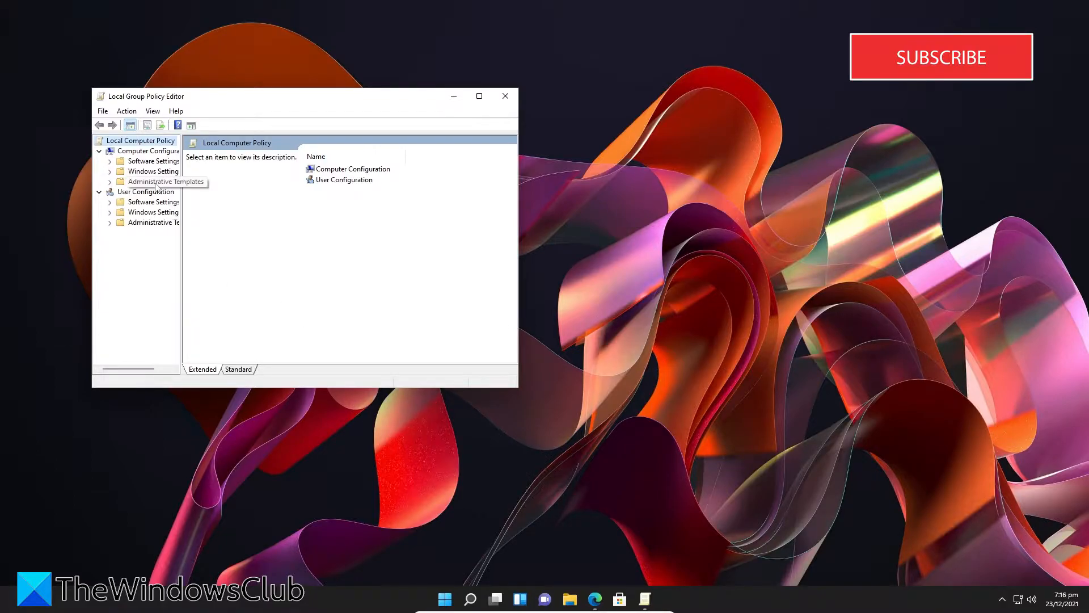
Step: Navigate to Network > QoS Packet Scheduler and view the Limit reservable bandwidth description
left_click(163, 181)
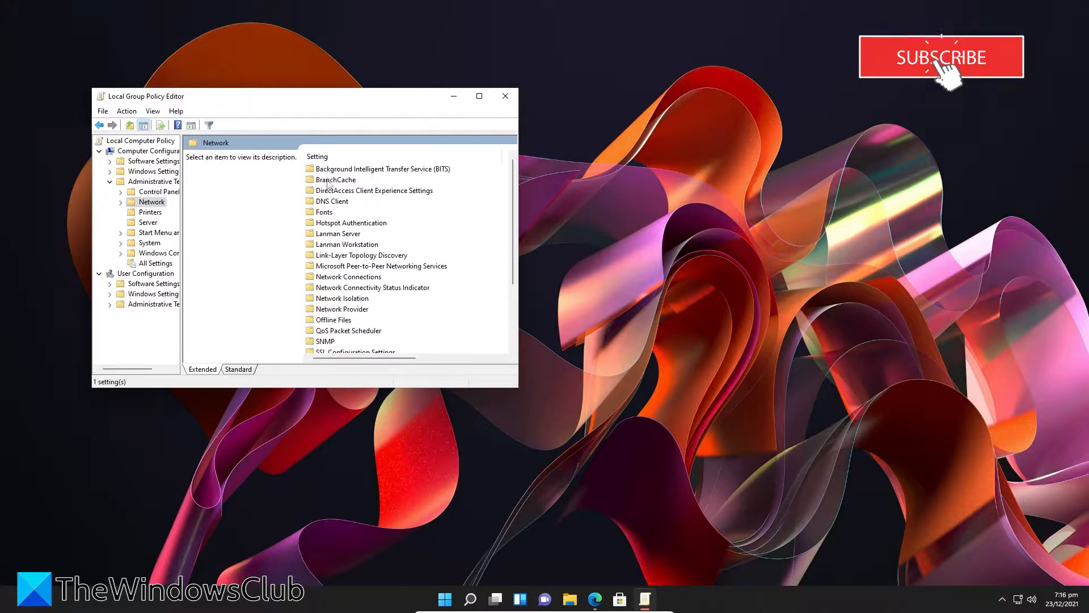
mouse_move(359, 263)
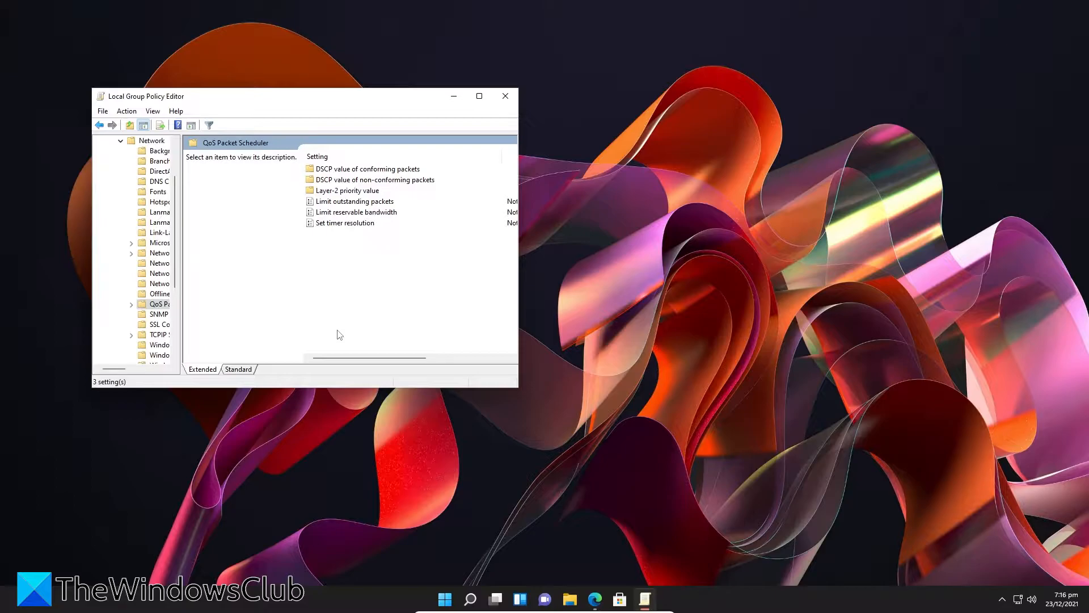
mouse_move(356, 223)
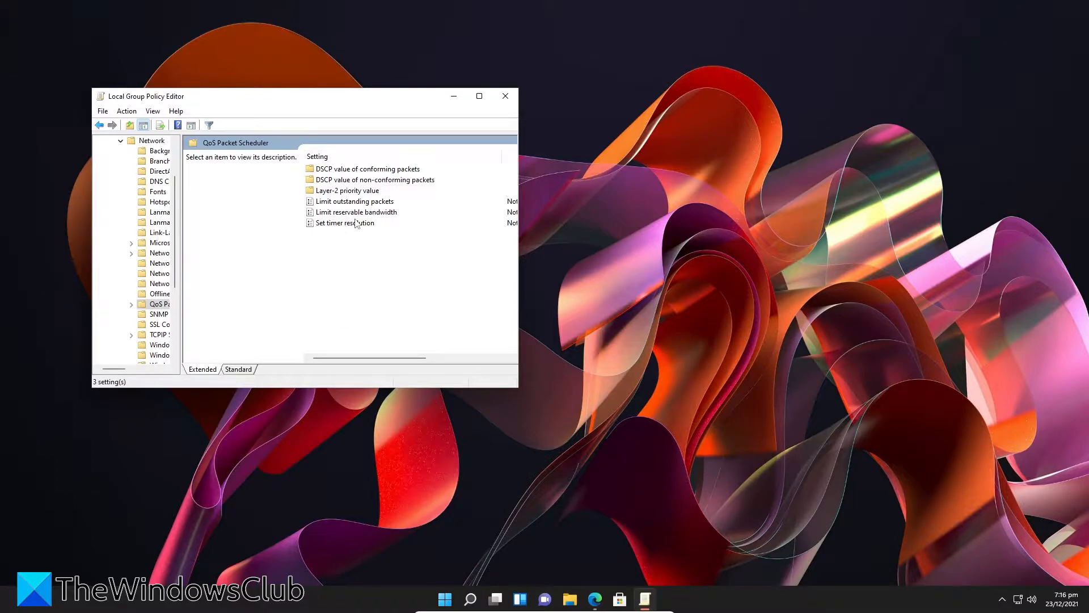
left_click(356, 212)
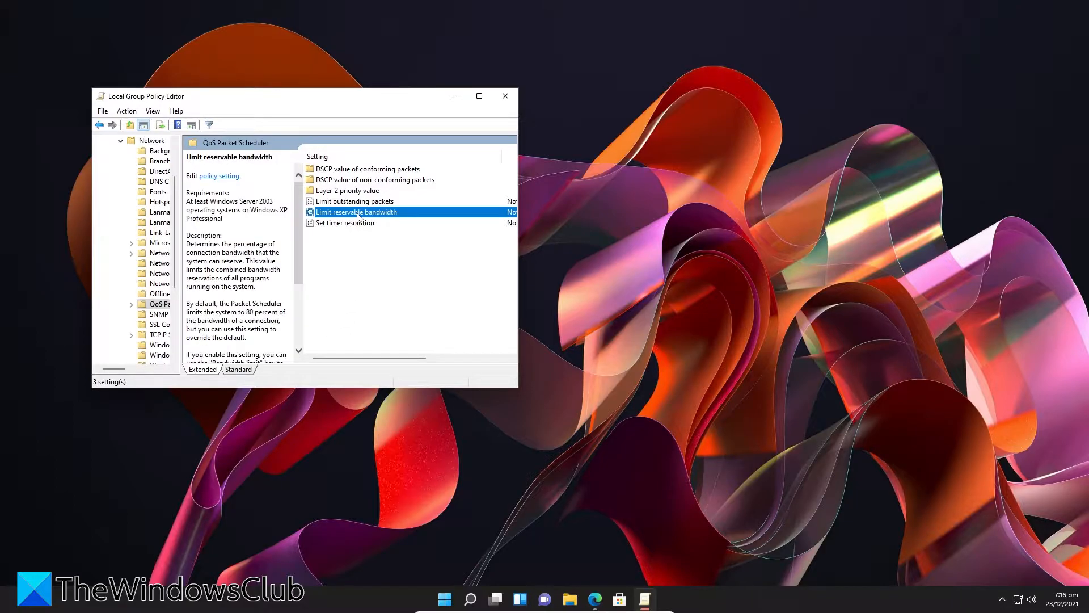
Step: Enable Limit reservable bandwidth and change its bandwidth limit from 80 to 100 percent
double_click(357, 211)
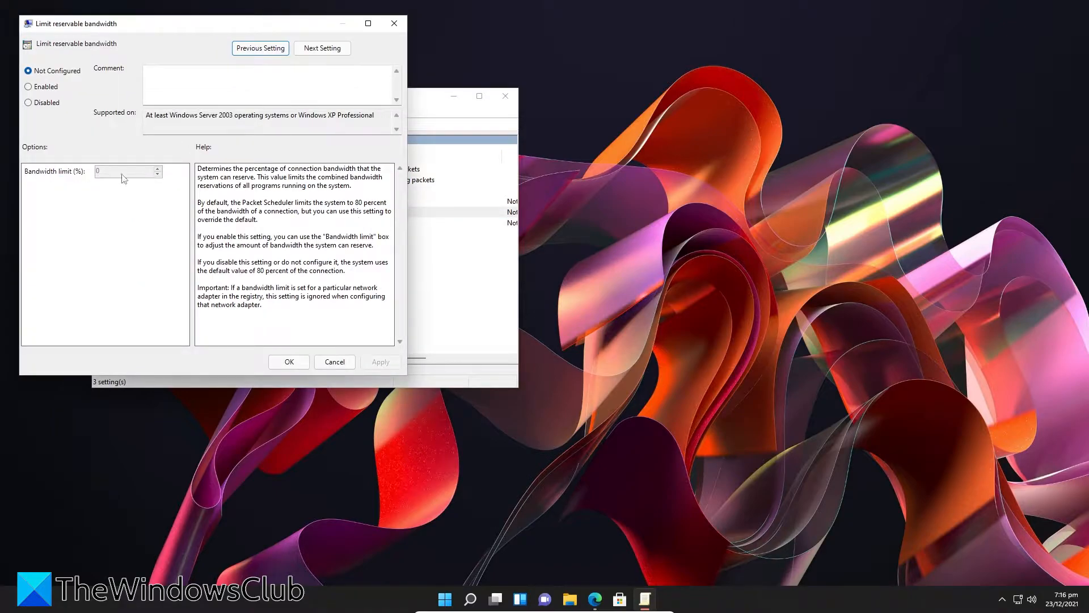
left_click(28, 86)
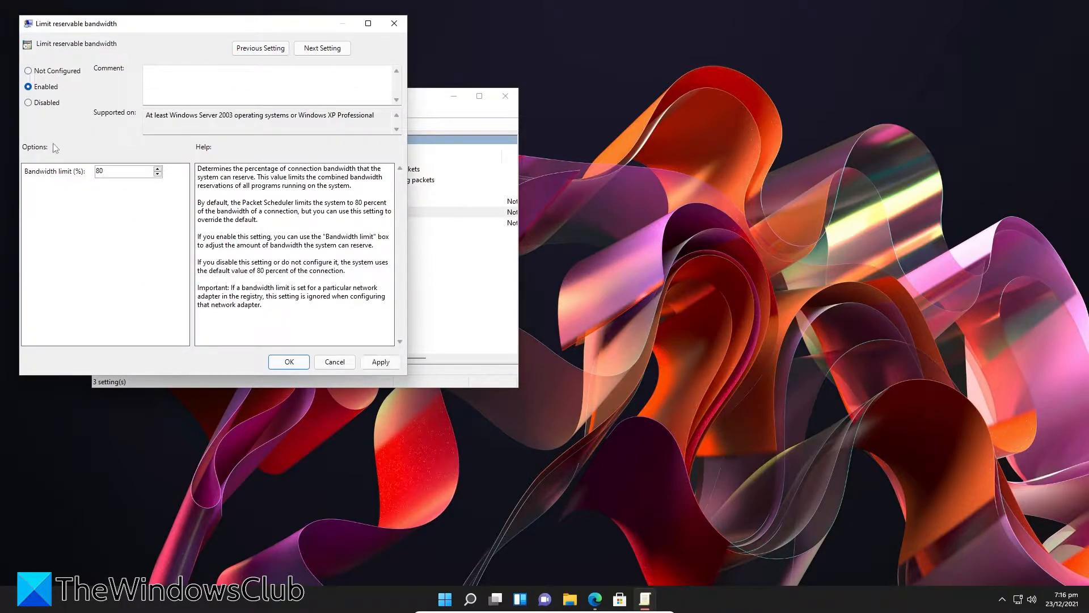
triple_click(123, 171)
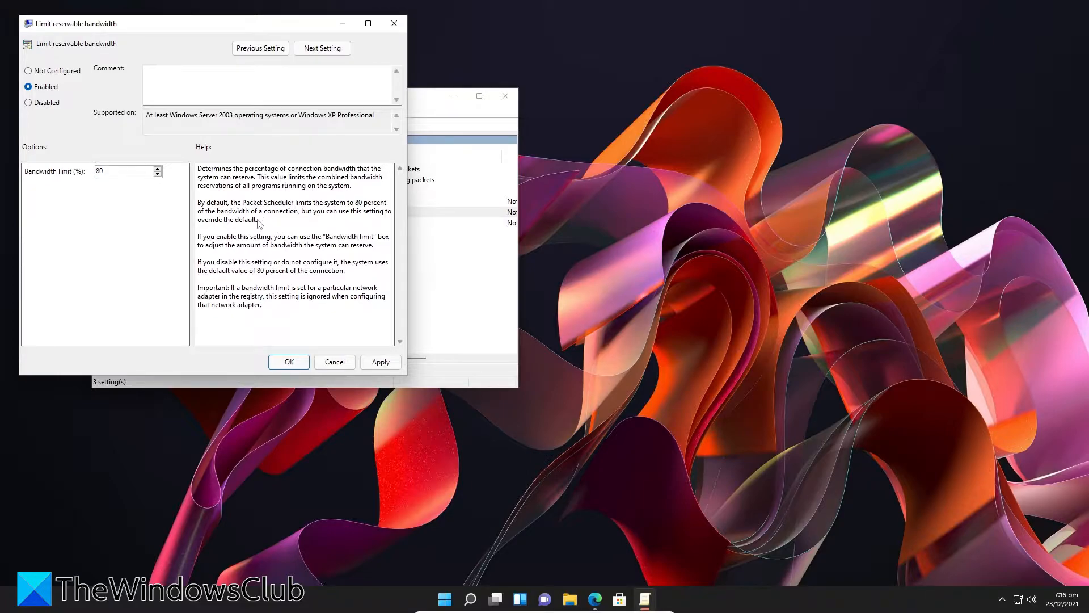
triple_click(124, 171)
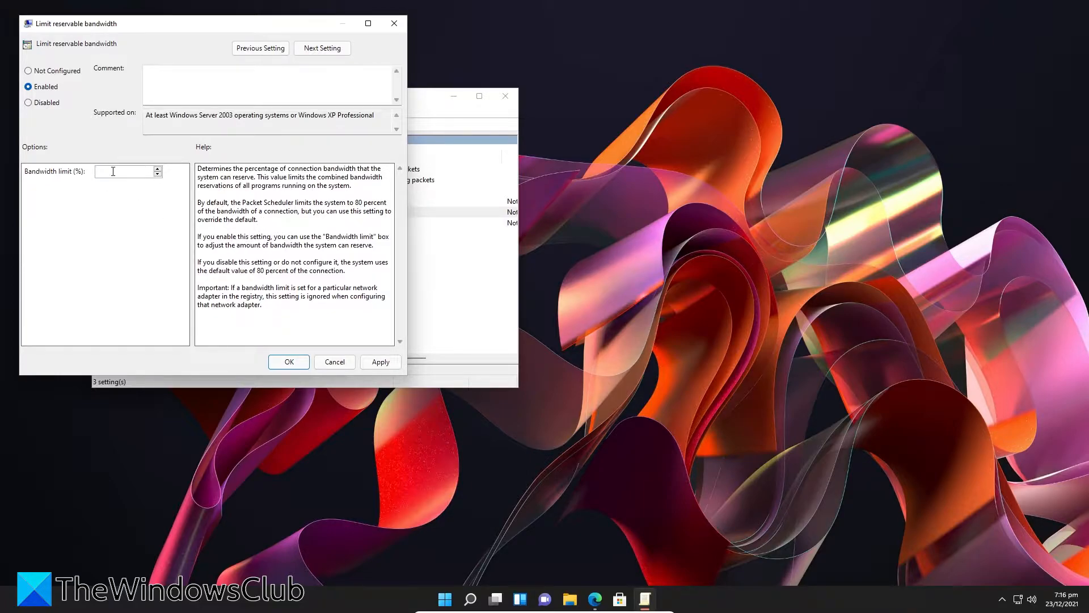
type("100")
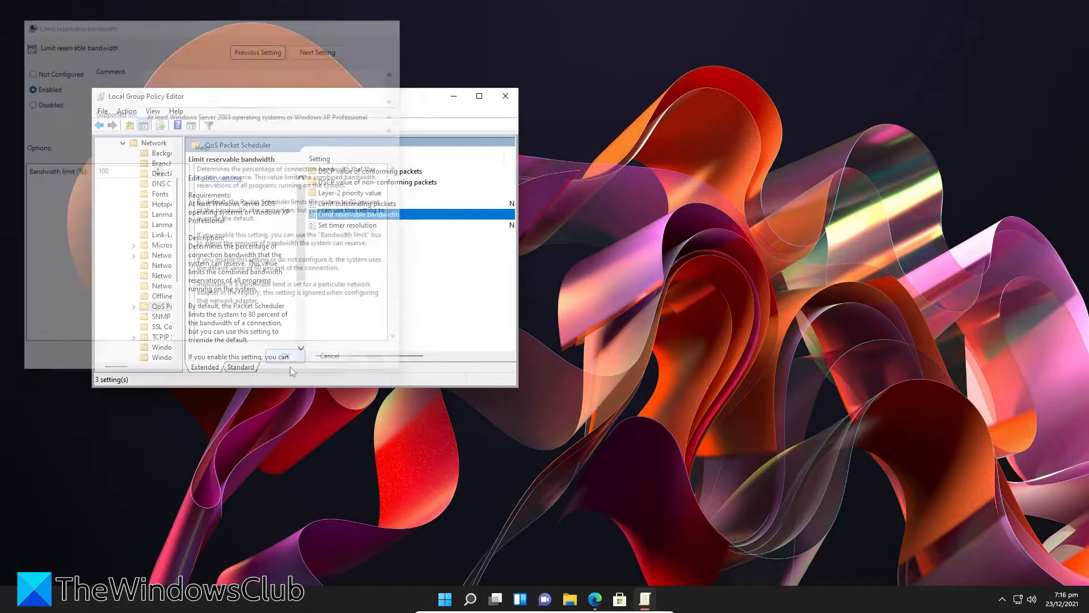
left_click(329, 355)
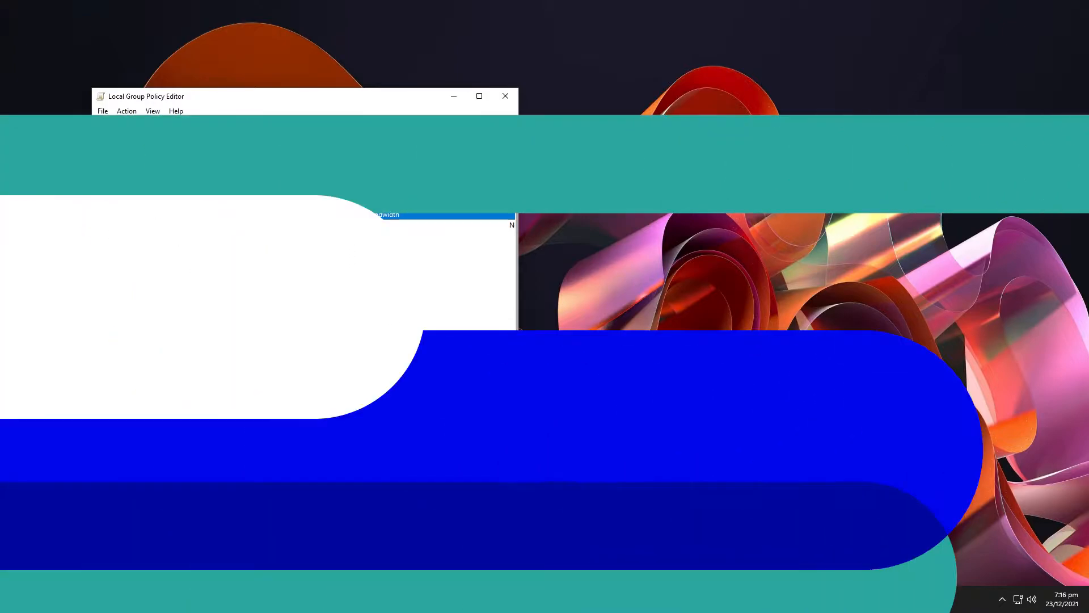
Step: Launch Command Prompt as administrator from the Start menu search for cmd
left_click(504, 96)
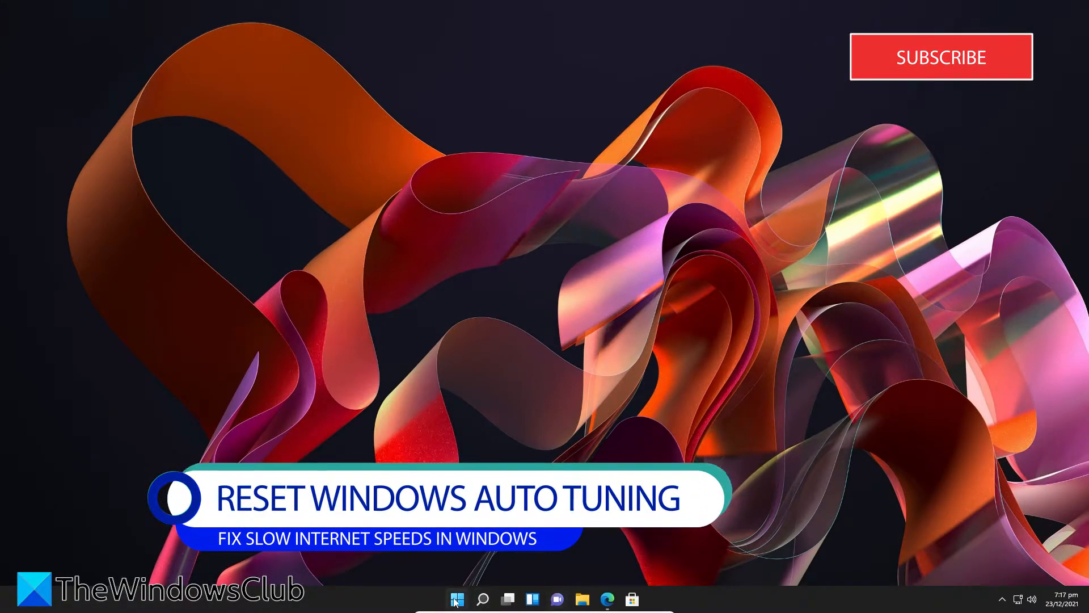
left_click(482, 599)
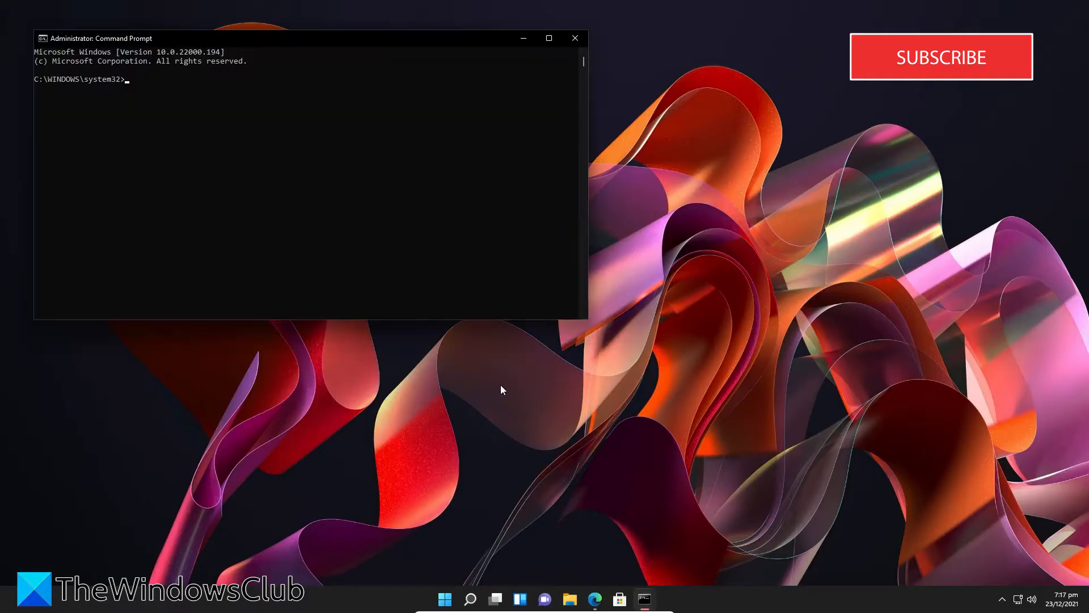
mouse_move(595, 380)
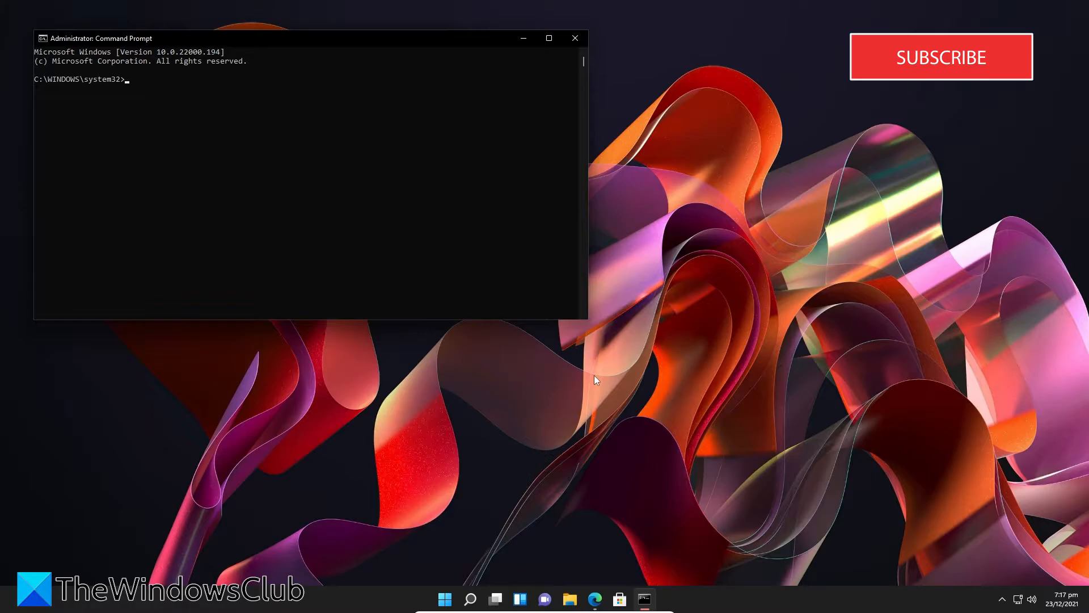
Step: Run 'netsh interface tcp show global' to confirm auto-tuning level is normal
type("nets")
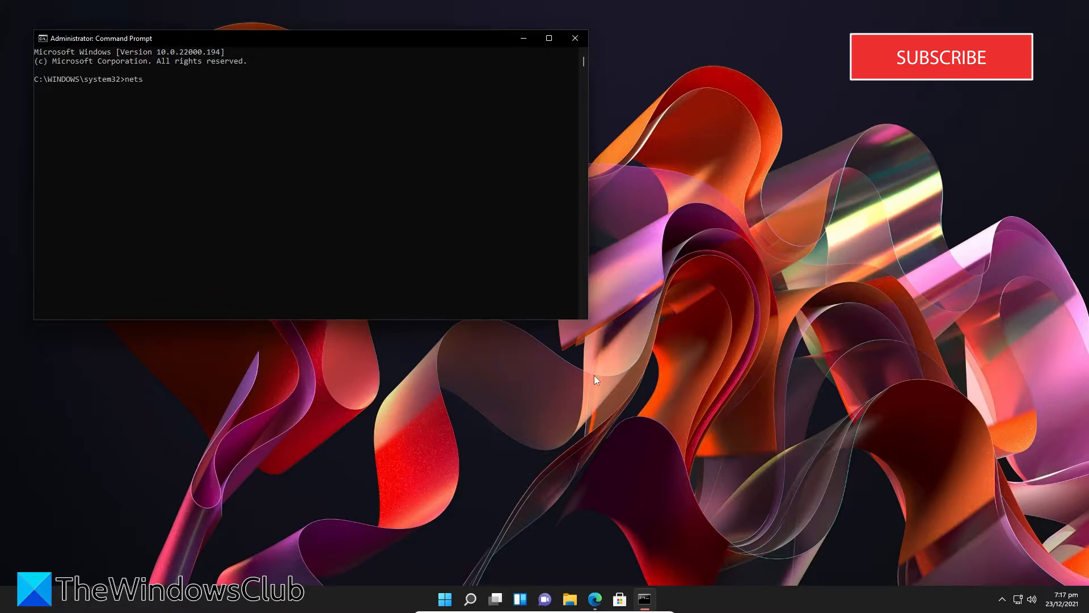
type("h inh")
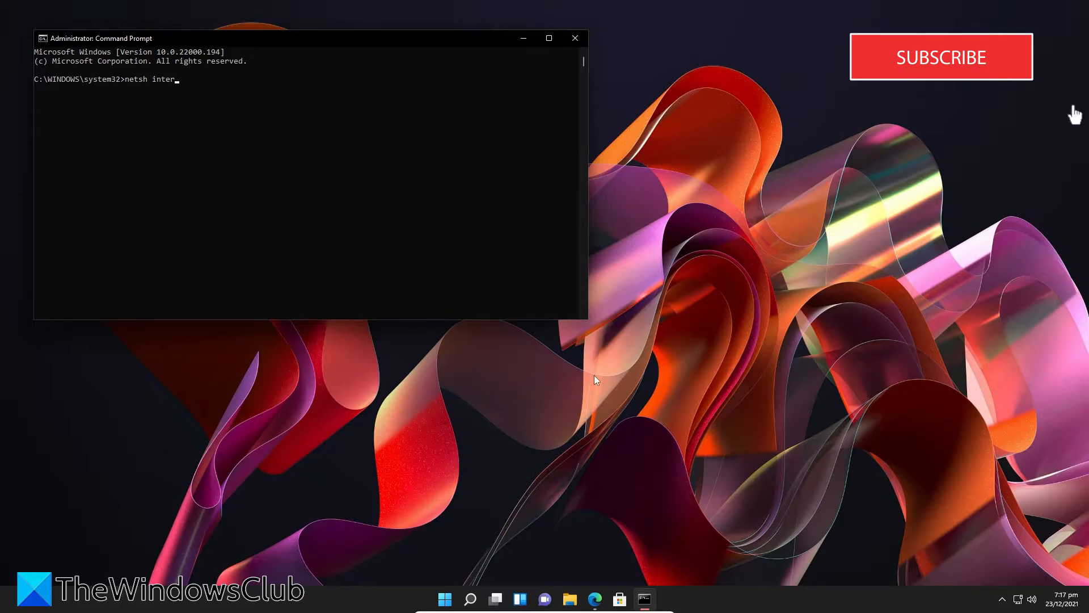
type("face")
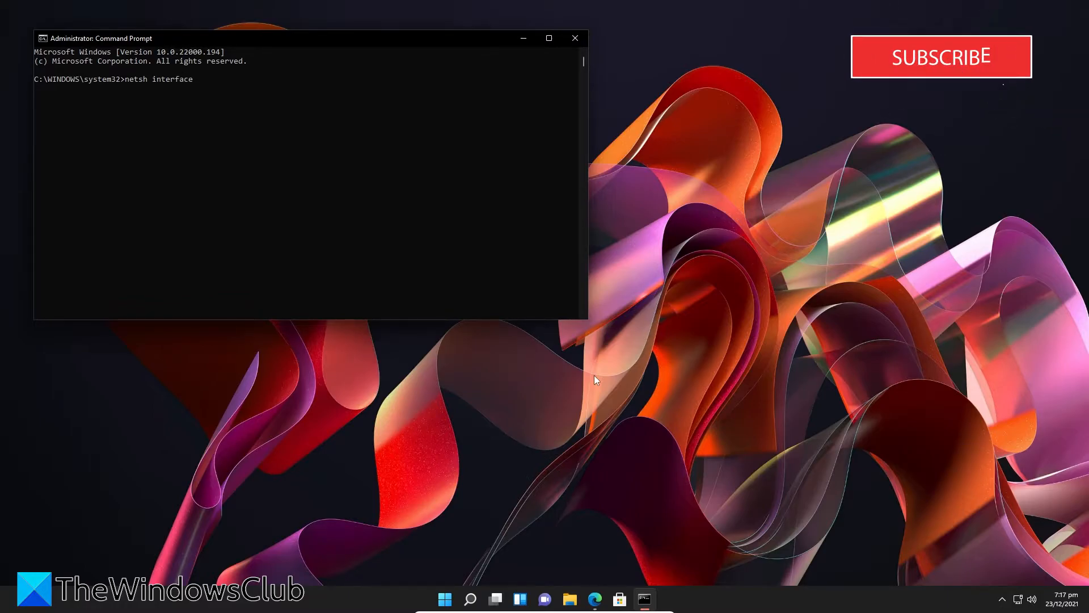
type("tcp")
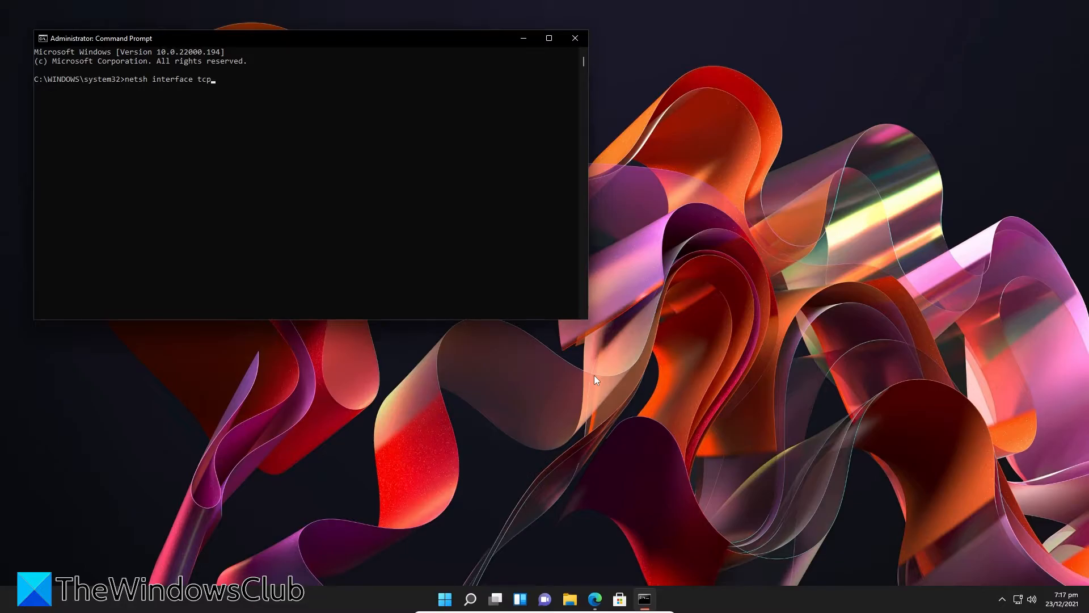
type("sho")
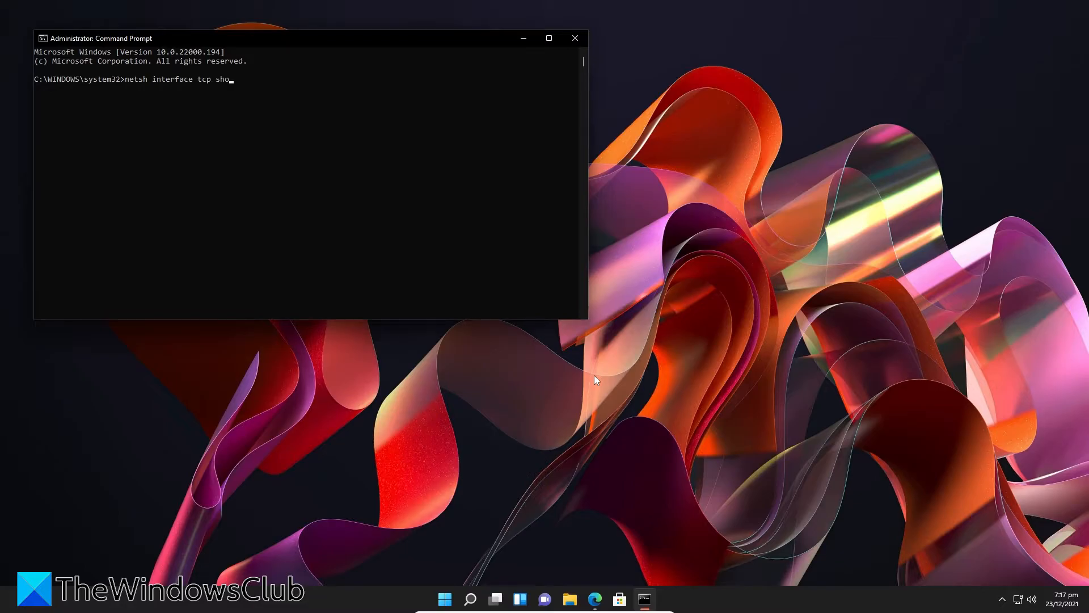
type("w global")
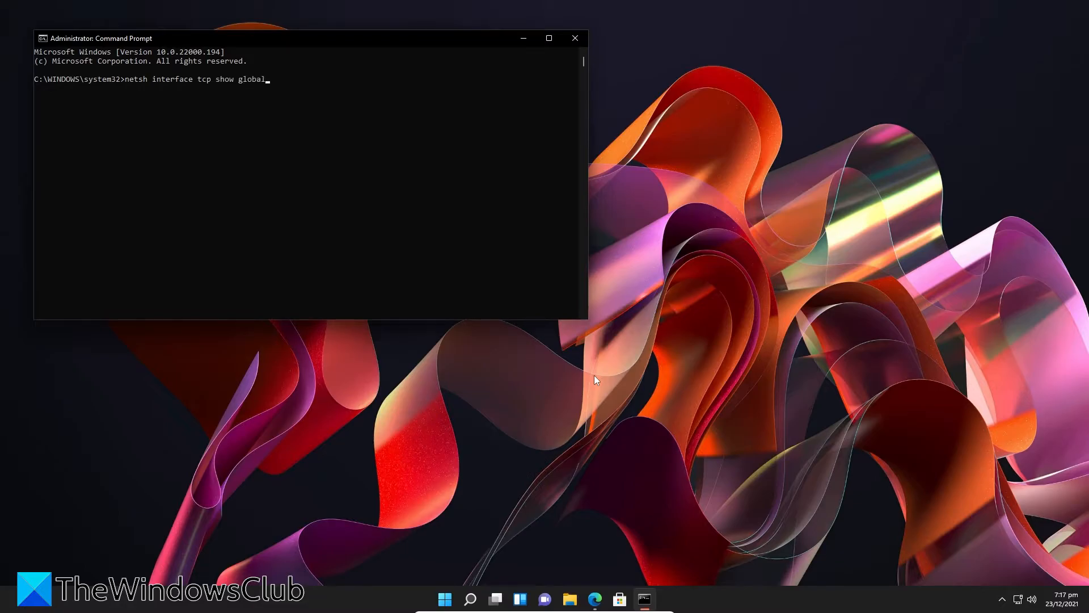
key("Return")
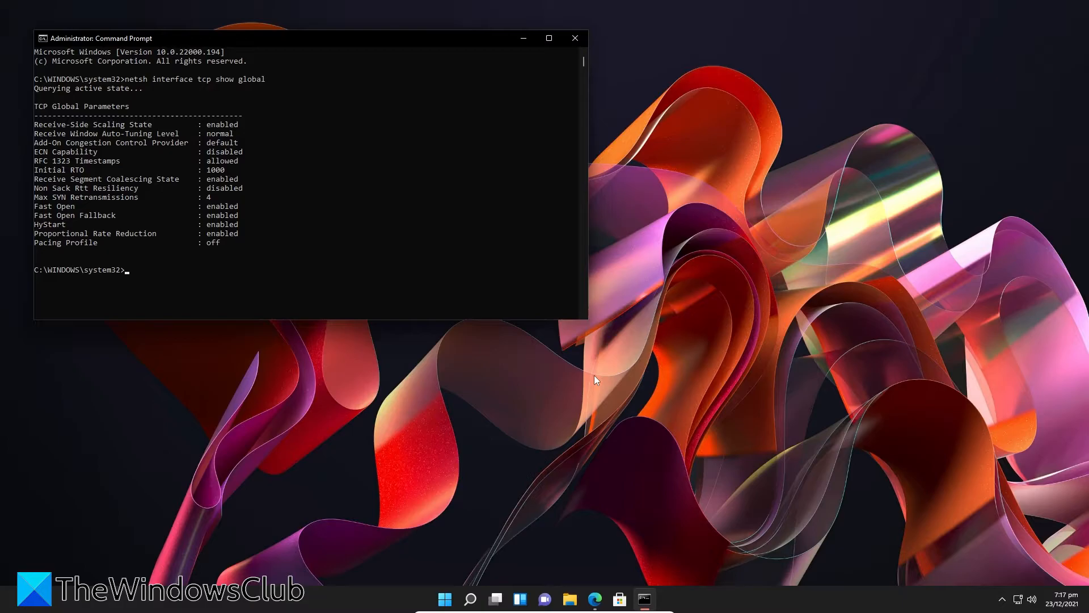
mouse_move(595, 380)
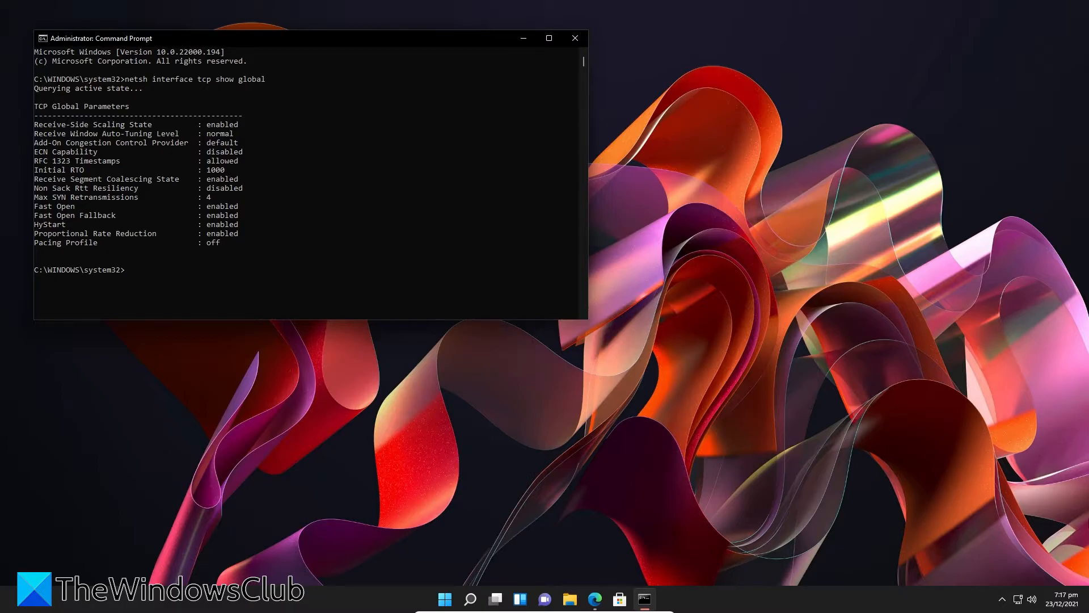
Step: Run 'netsh int tcp set global autotuninglevel=disabled' to disable receive window auto-tuning
type("nets")
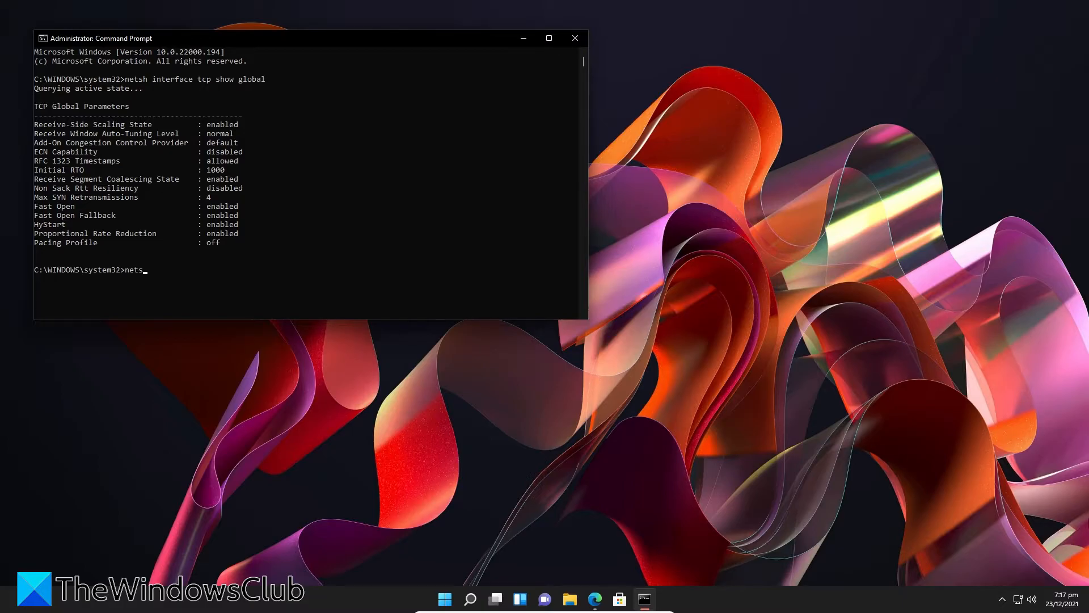
type("h int t")
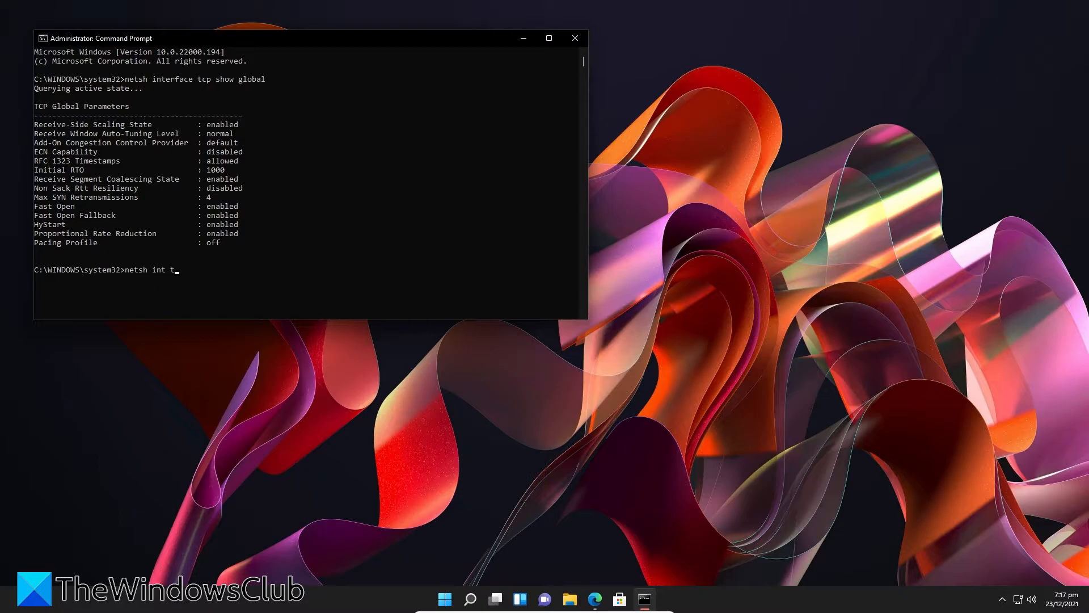
type("cp")
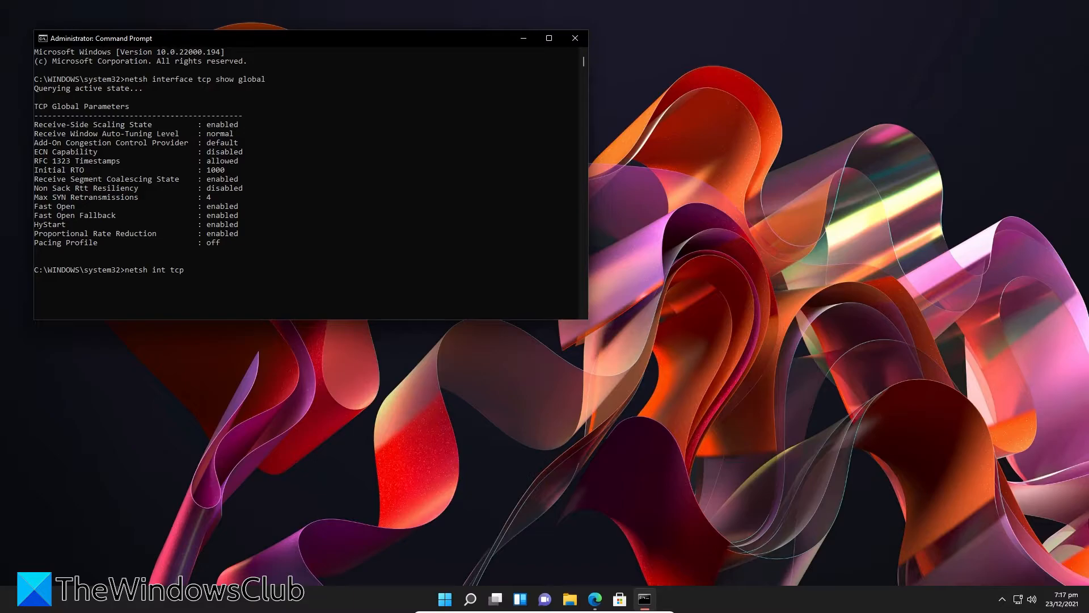
type("s")
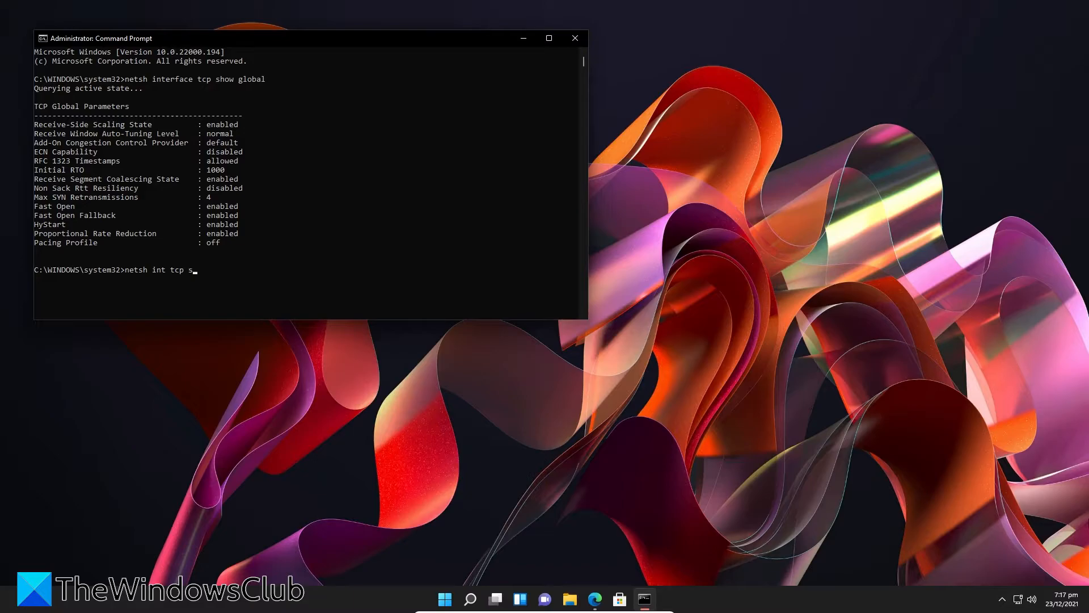
type("et glo")
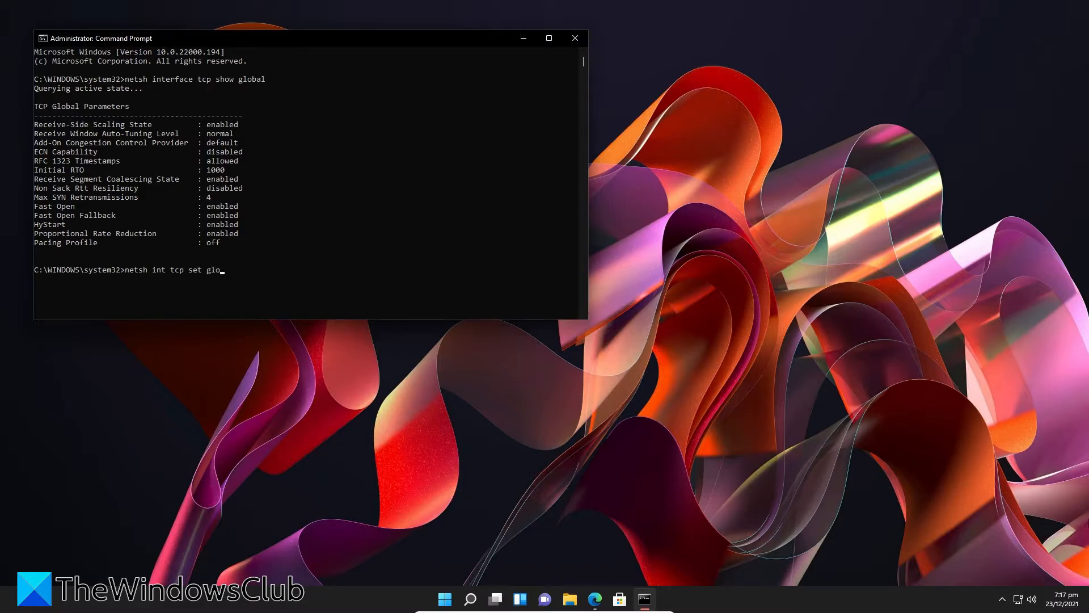
type("bal a")
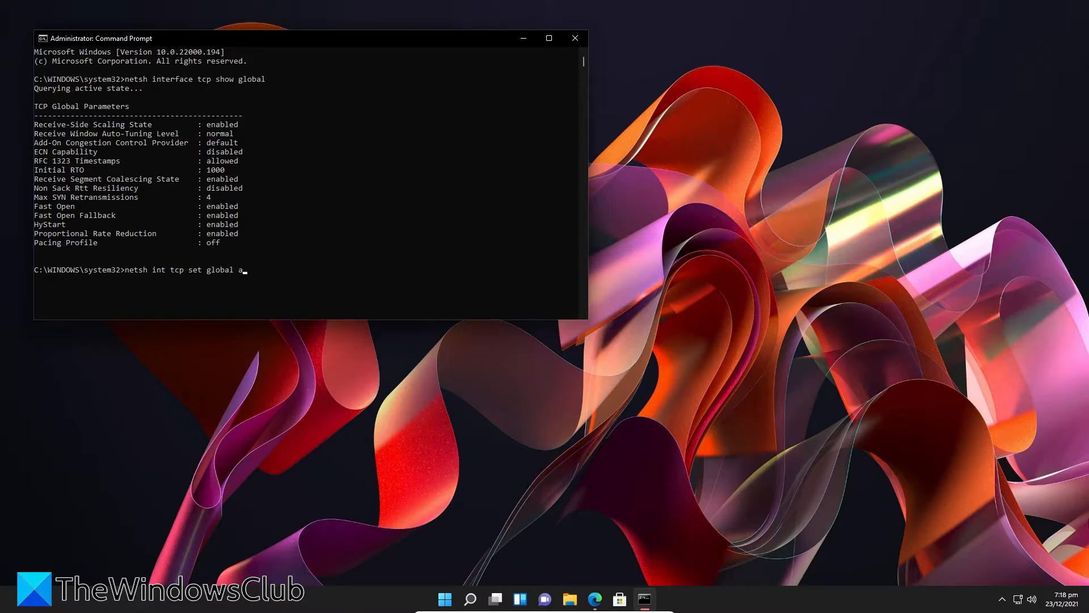
type("utotuninglevel")
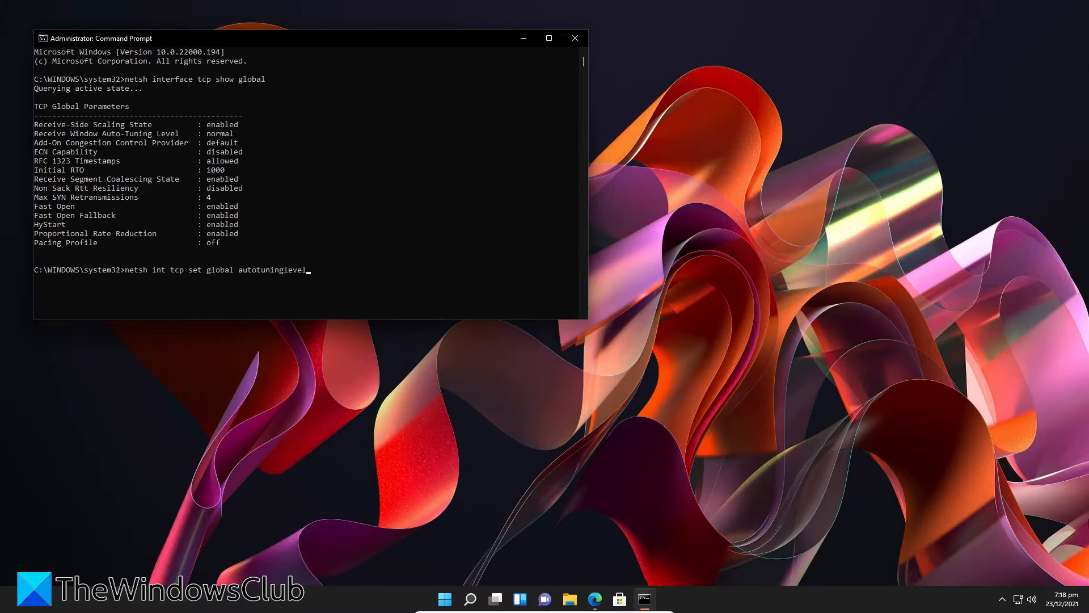
type("+disabled")
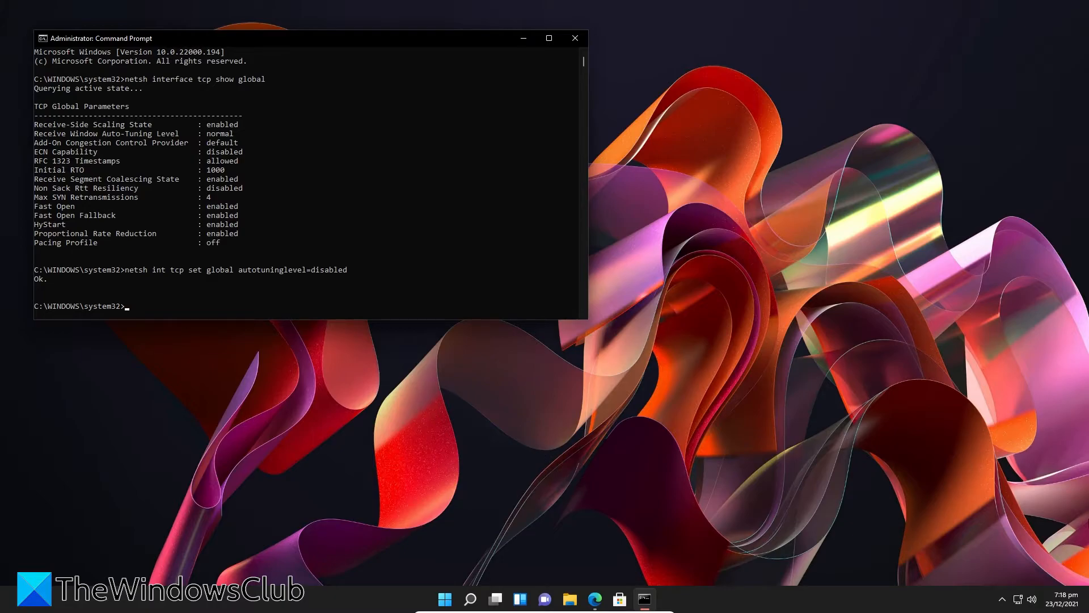
Step: Run 'netsh int tcp set global autotuninglevel=normal' to restore auto-tuning
type("nets")
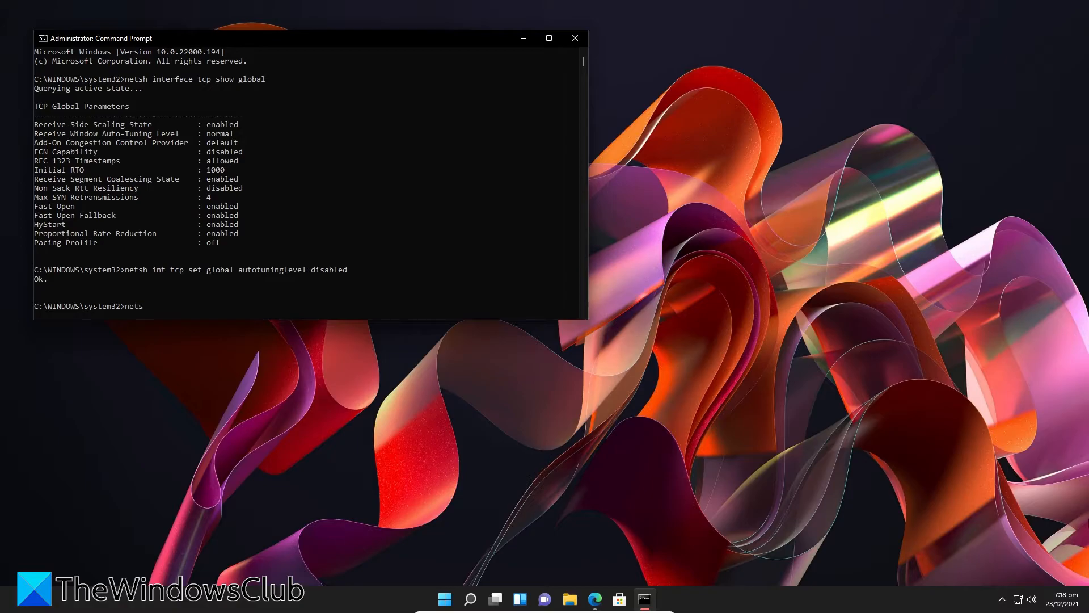
type("h")
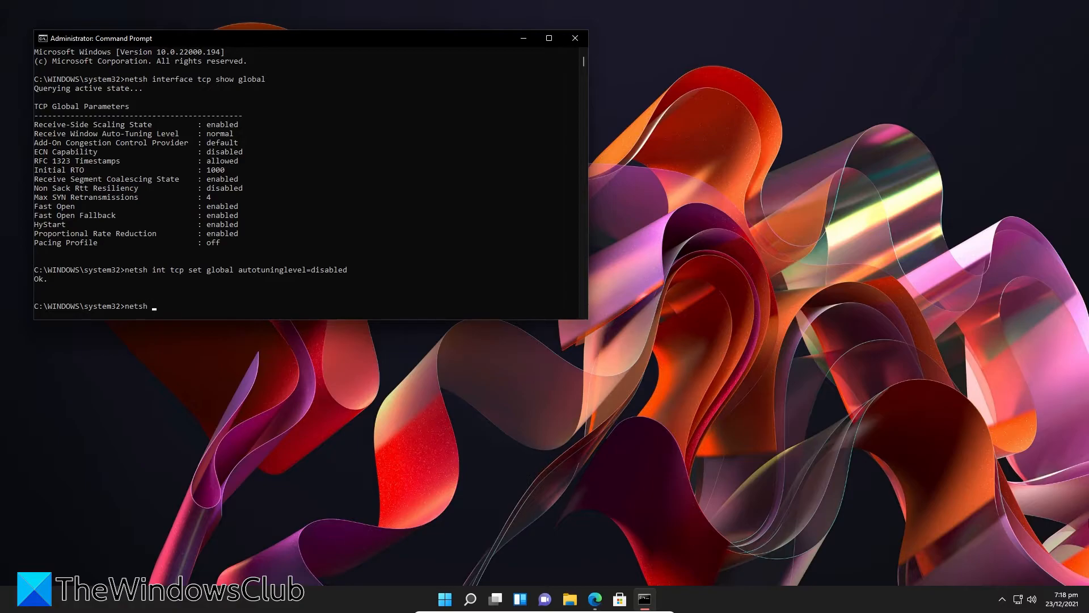
type("int t")
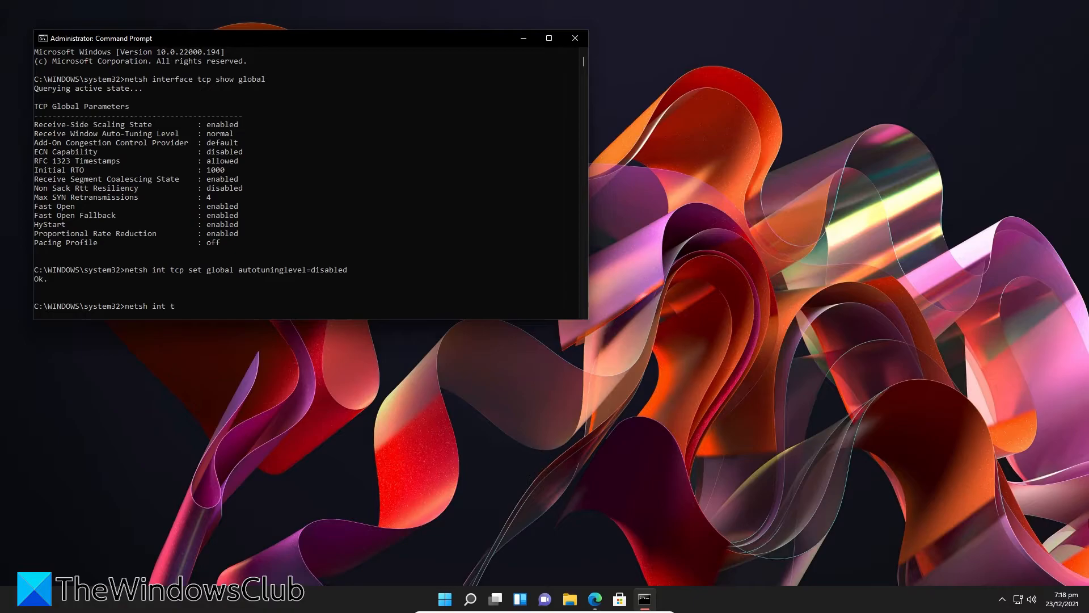
type("cp set glo")
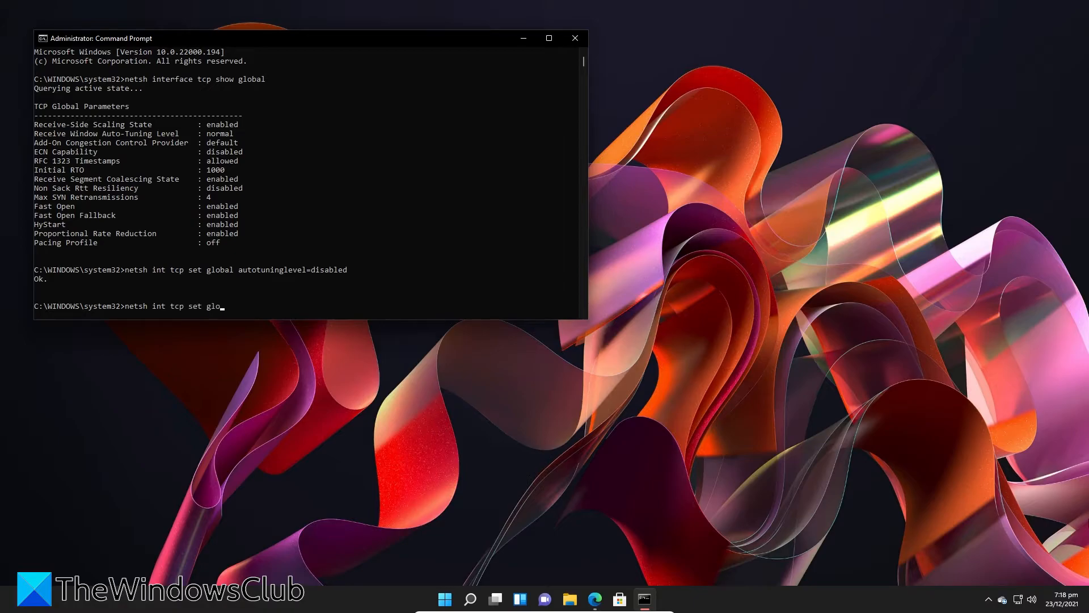
type("bal a")
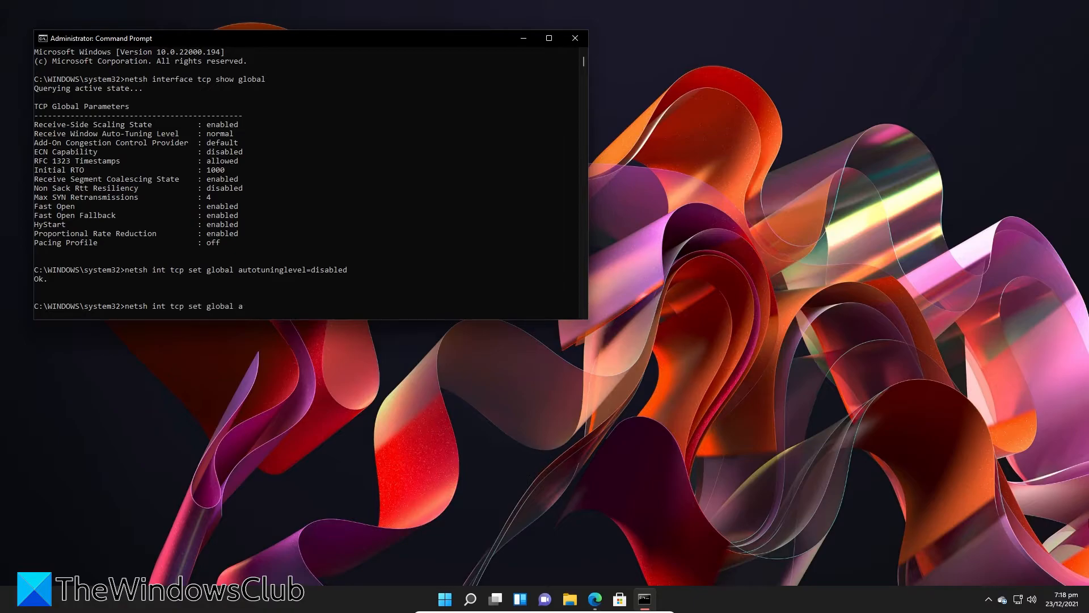
type("utotuning")
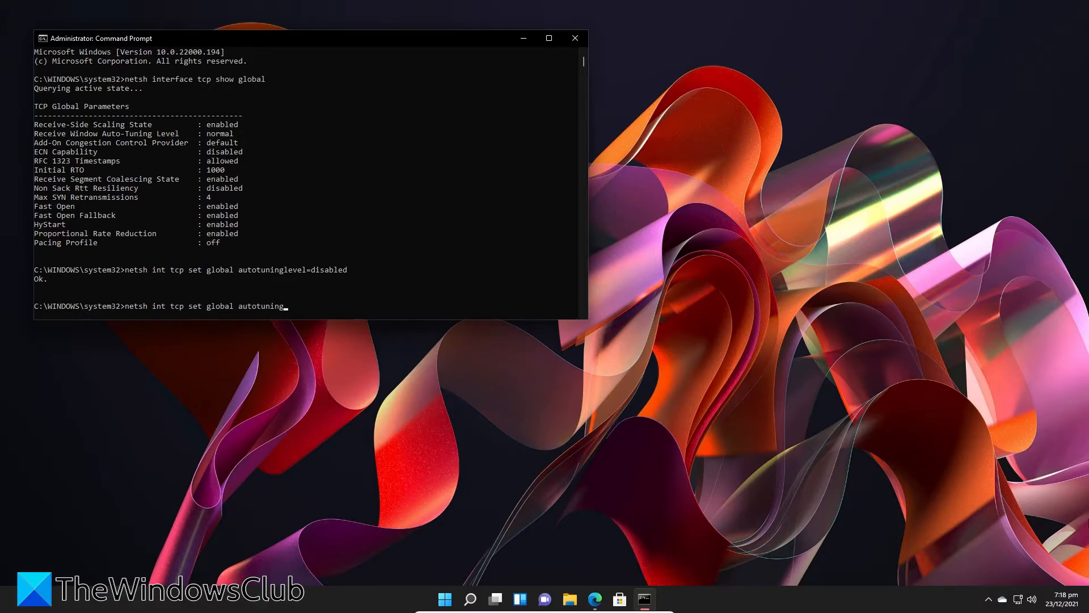
type("level=")
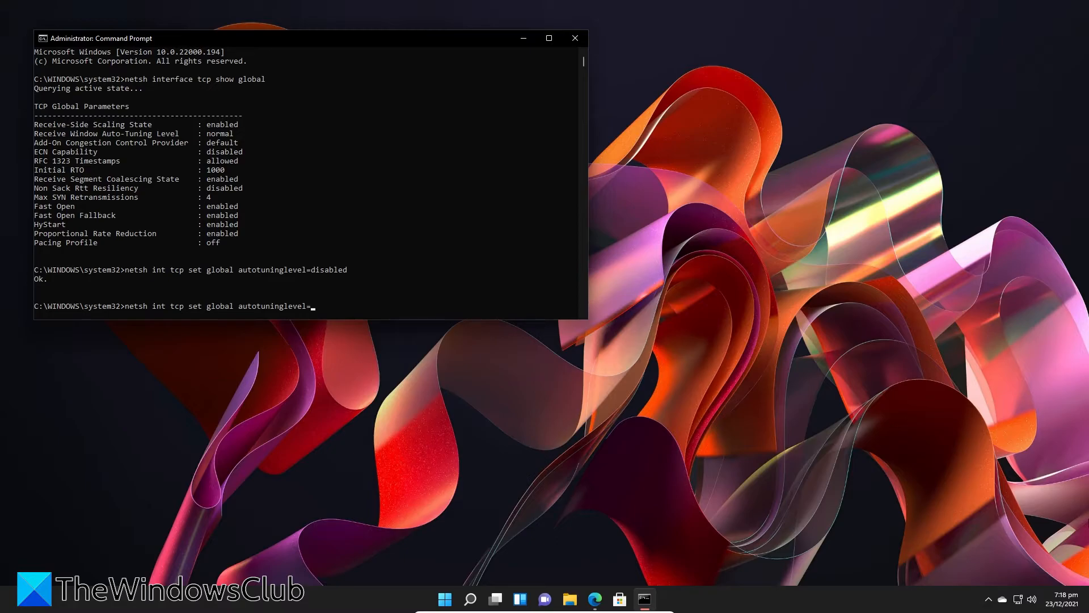
type("normal")
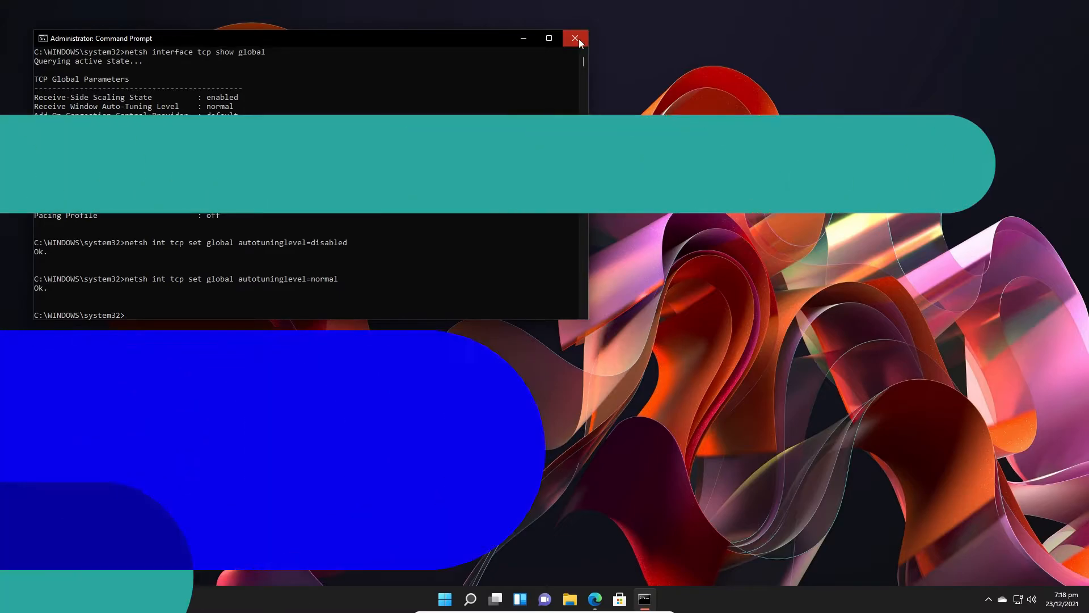
Step: Close Command Prompt and open the Intel PRO/1000 MT adapter's Properties under Network adapters
left_click(575, 38)
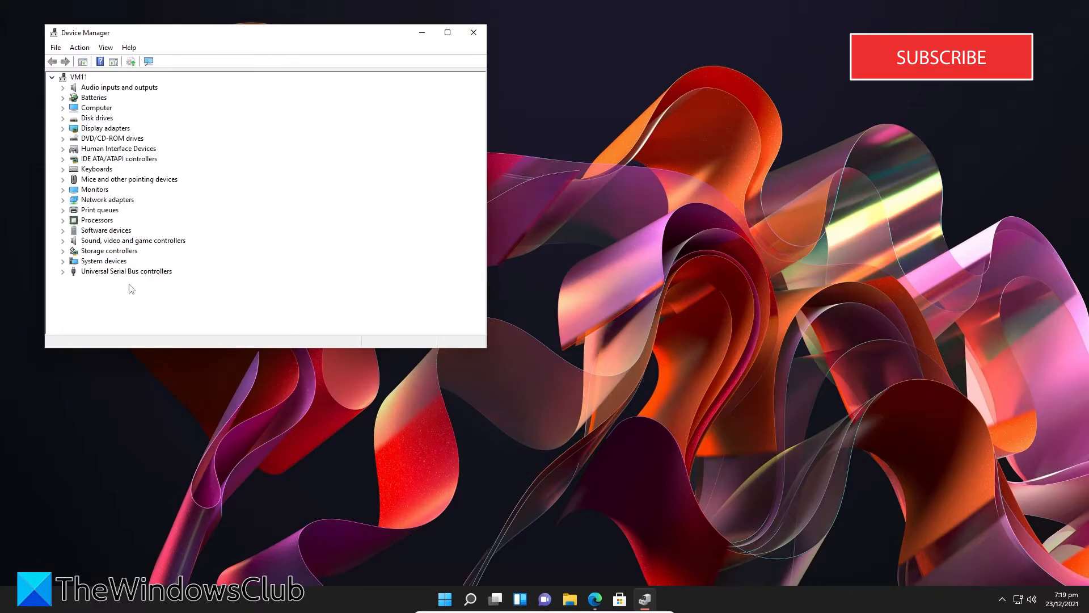
left_click(63, 200)
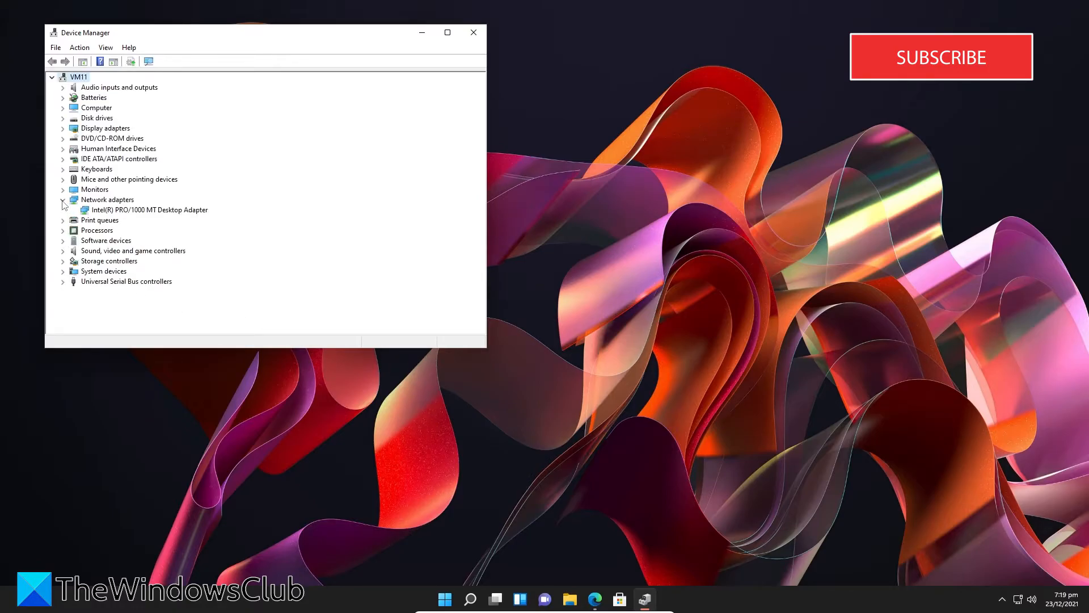
right_click(149, 209)
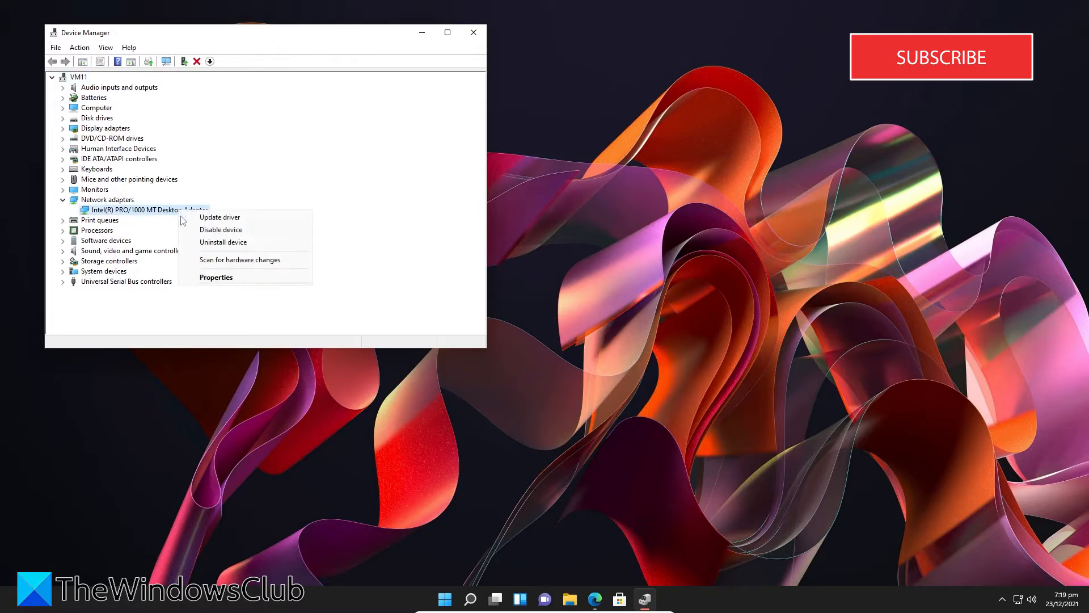
left_click(216, 277)
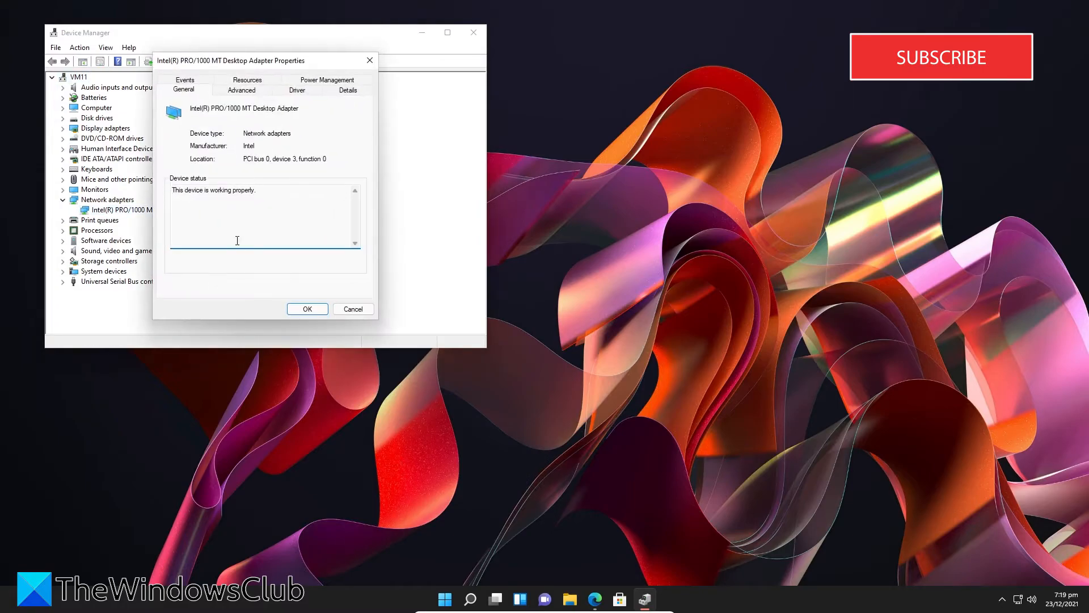
Step: Run Update Driver on the Driver tab, confirming the best driver is installed
left_click(296, 89)
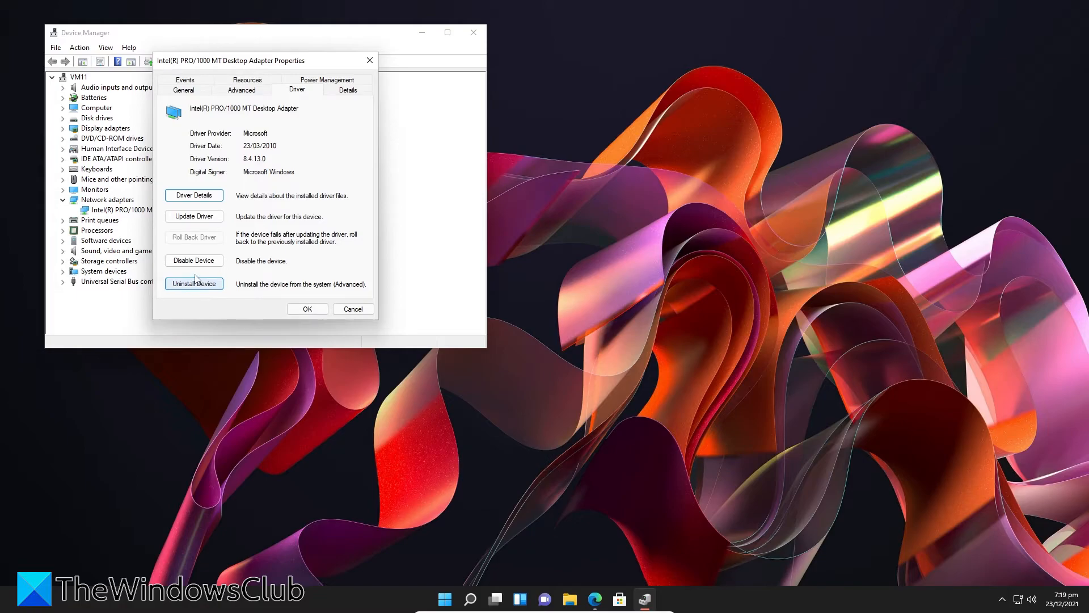
mouse_move(194, 217)
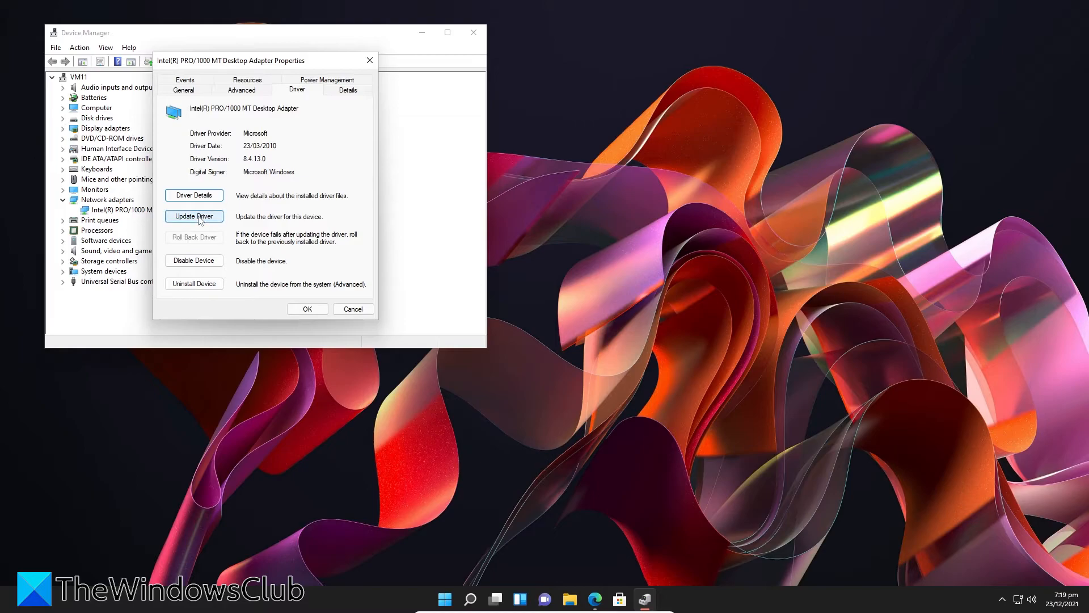
left_click(194, 216)
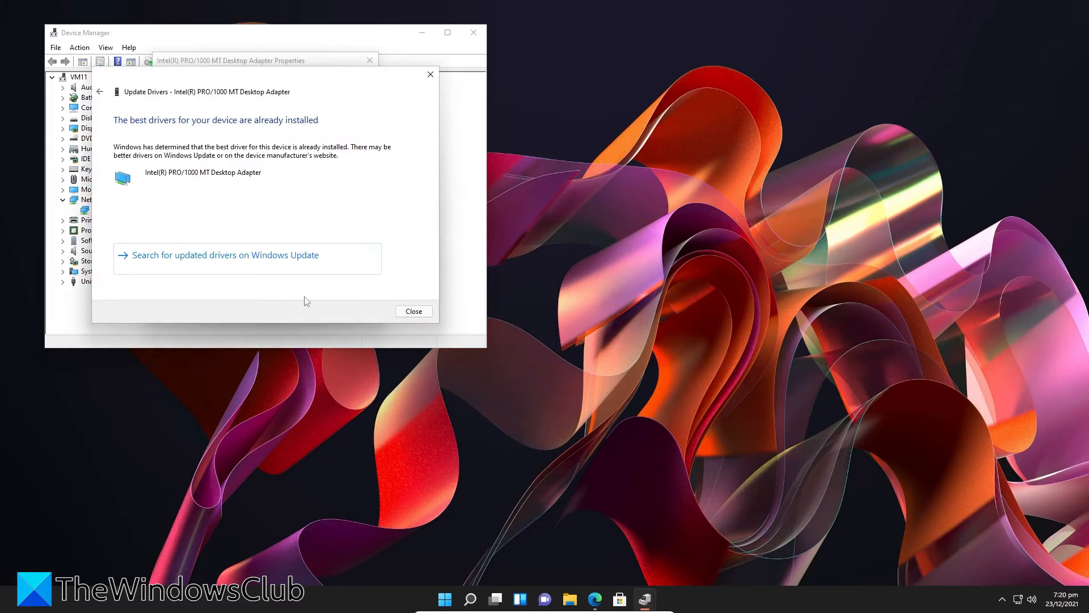
left_click(413, 310)
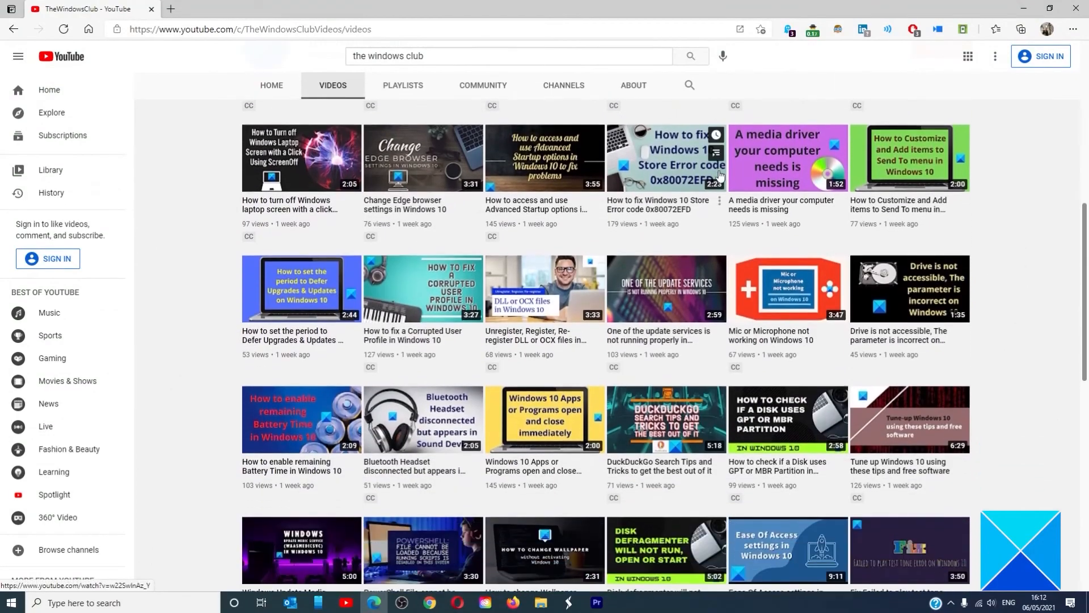
scroll("down", 3)
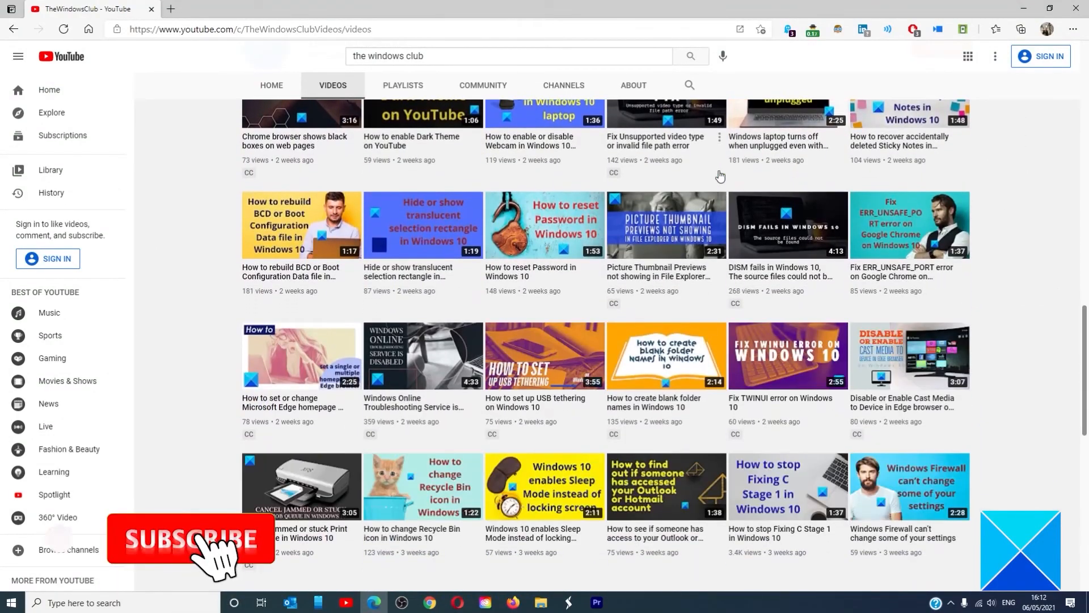